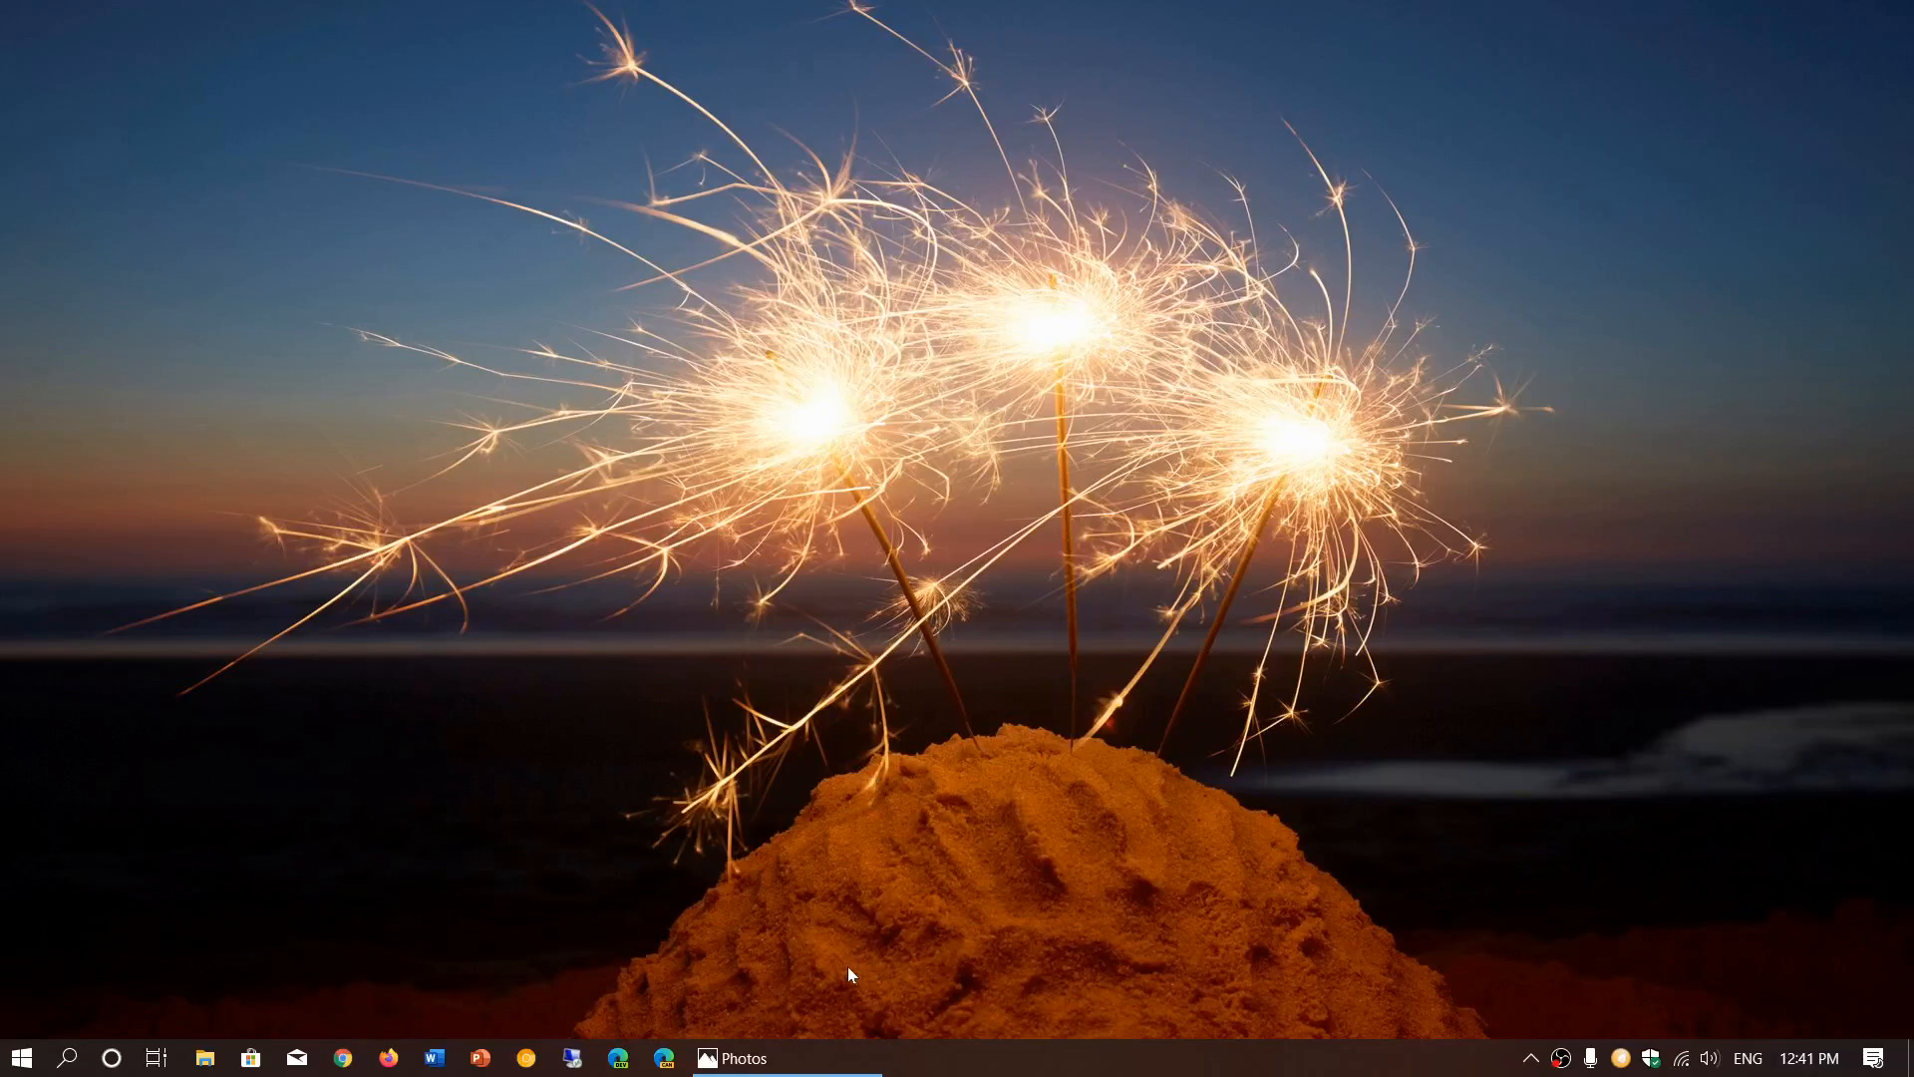
# Step: Restore the Photos window showing 'Windows updates.png' to fill the screen
pyautogui.click(732, 1059)
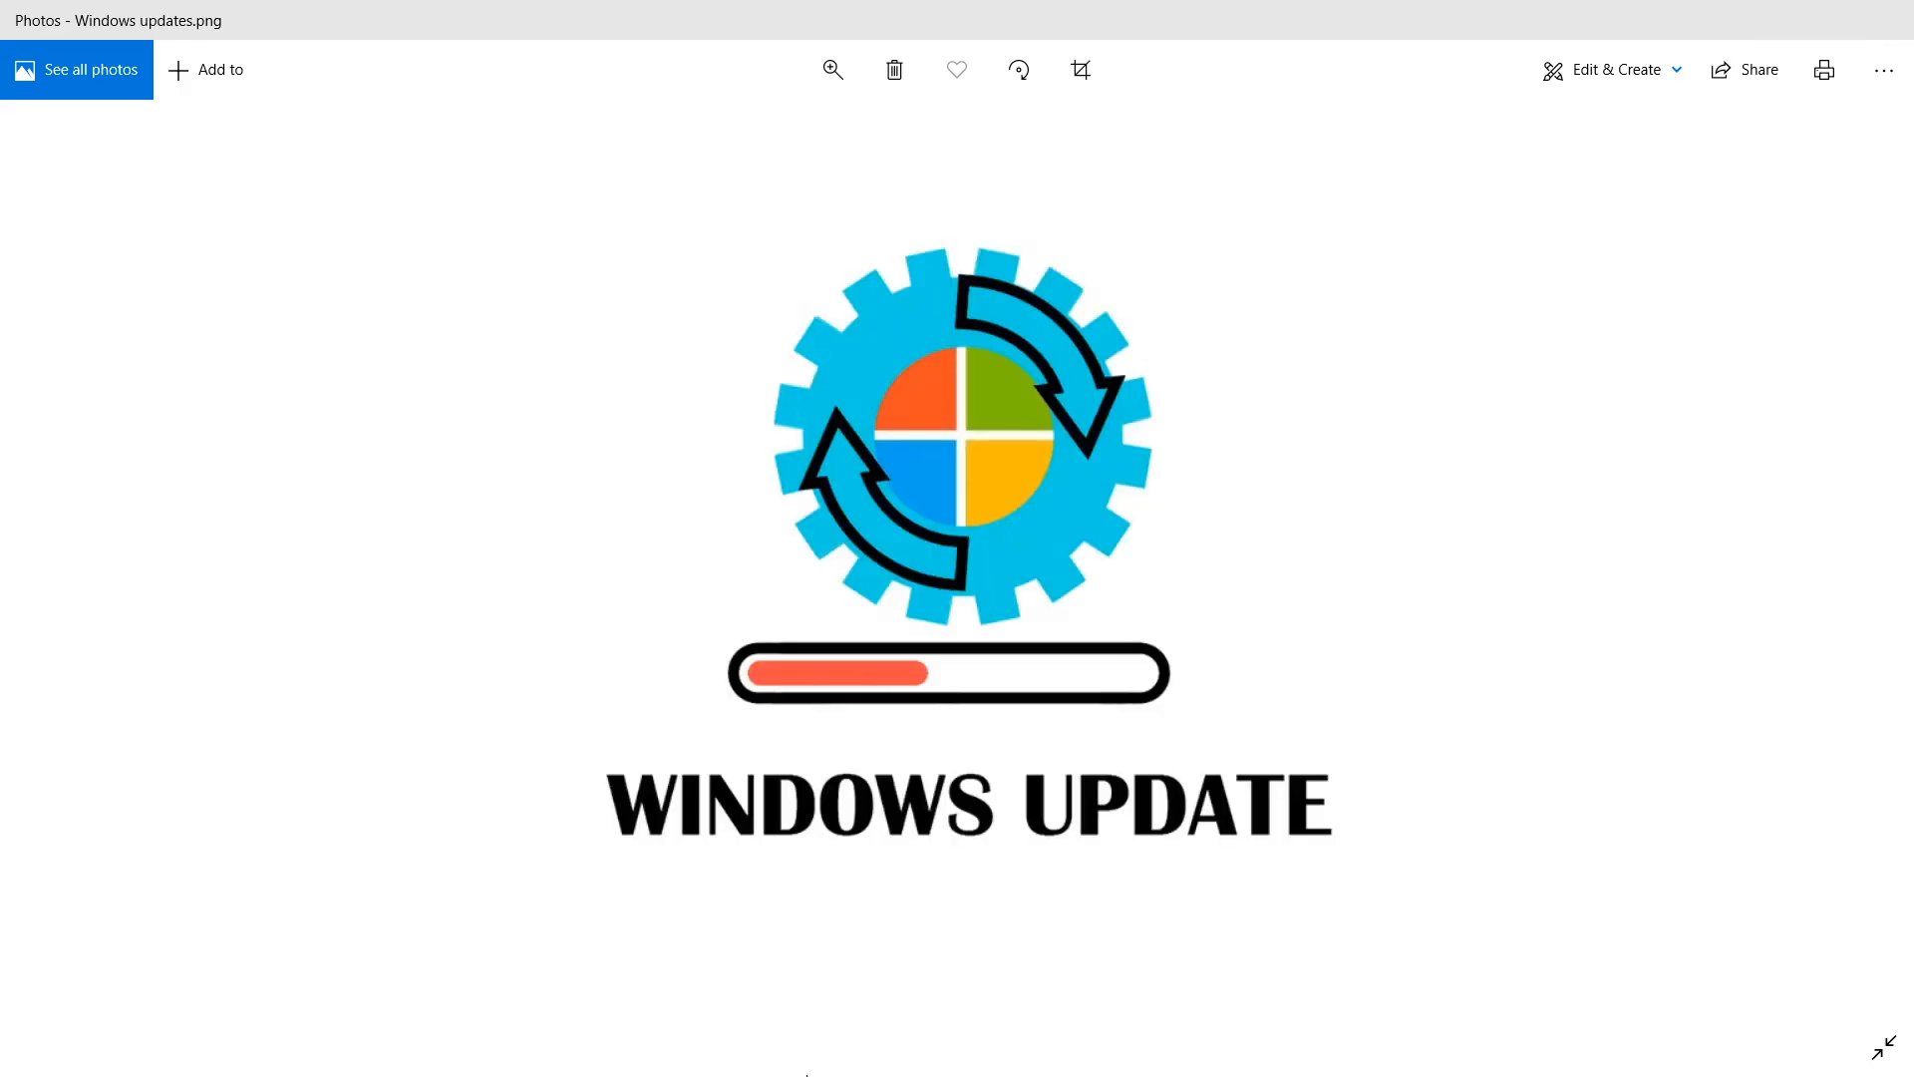